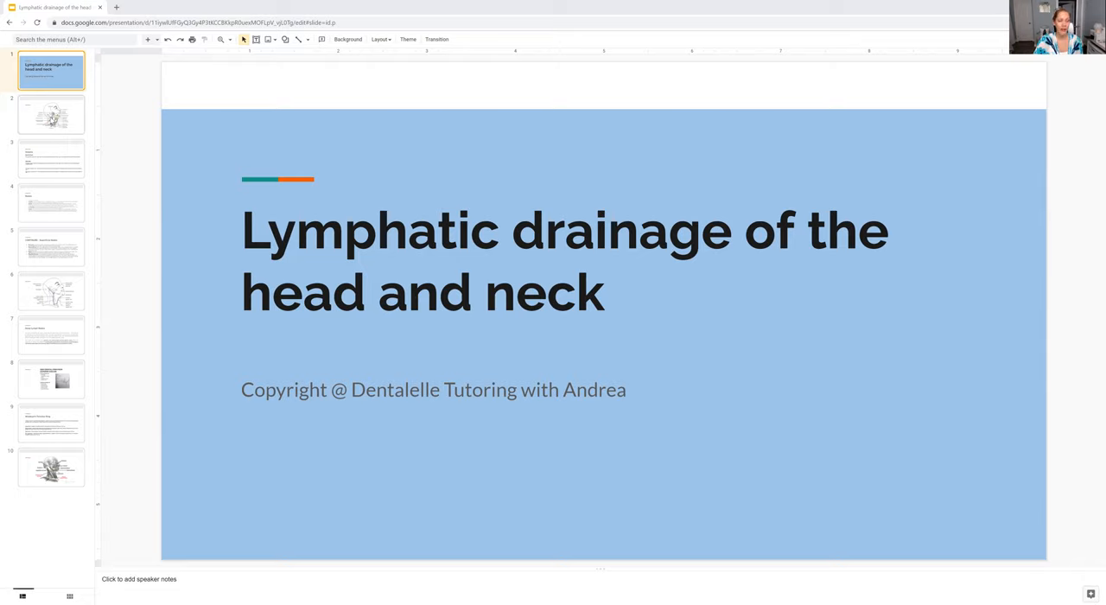
Show the second slide with the labelled head and neck lymph node diagram
{"action": "left_click", "coordinate": [50, 114]}
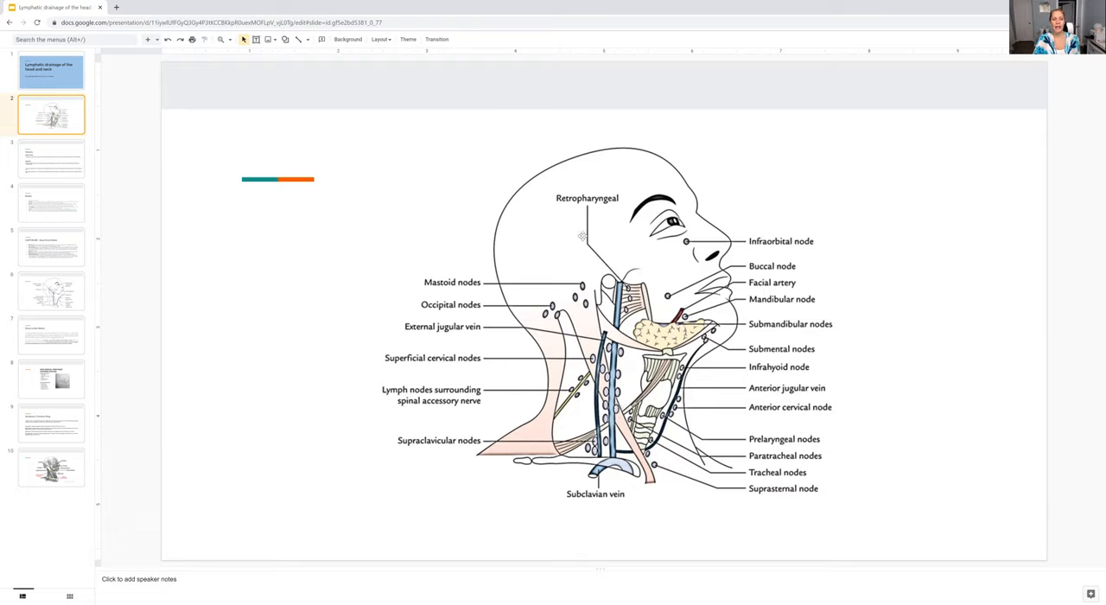
{"action": "mouse_move", "coordinate": [578, 415]}
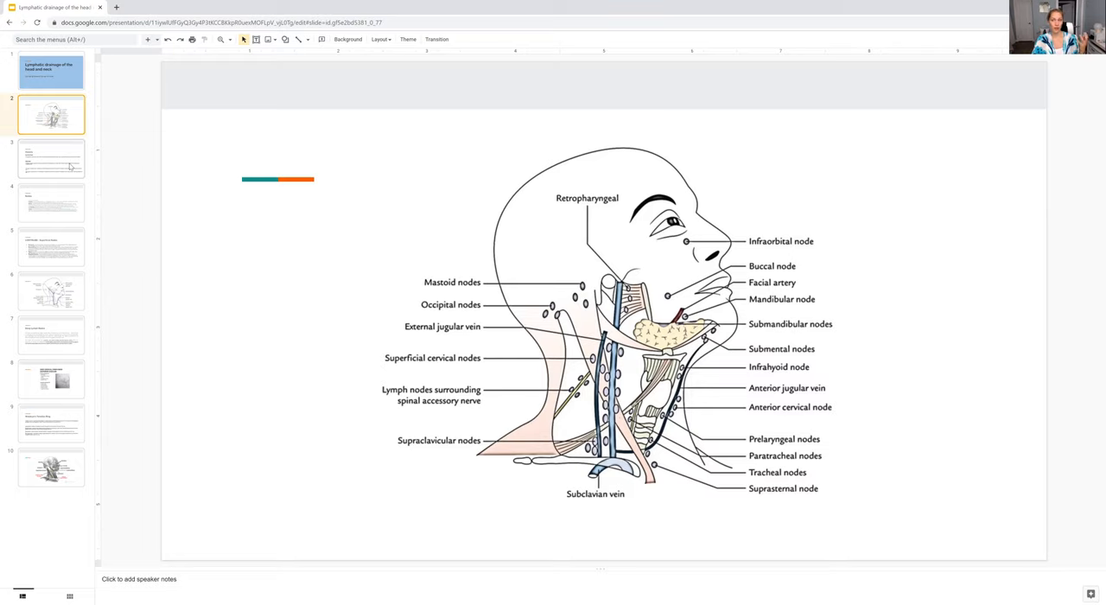
Review the Vessels slide and its jugular trunk text, then move to the Nodes slide
{"action": "left_click", "coordinate": [52, 159]}
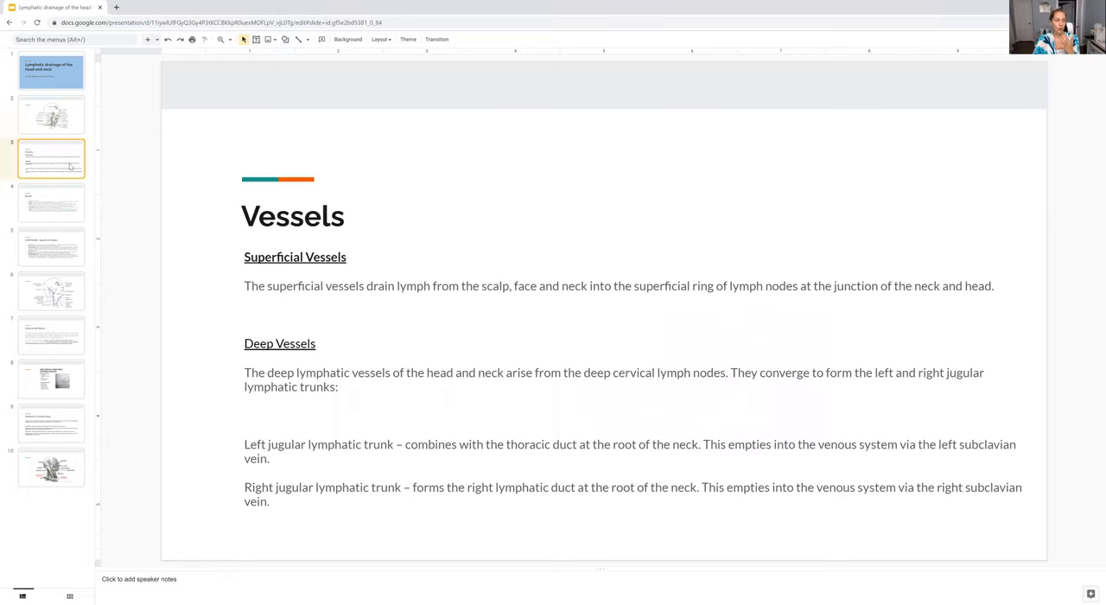
{"action": "mouse_move", "coordinate": [324, 270]}
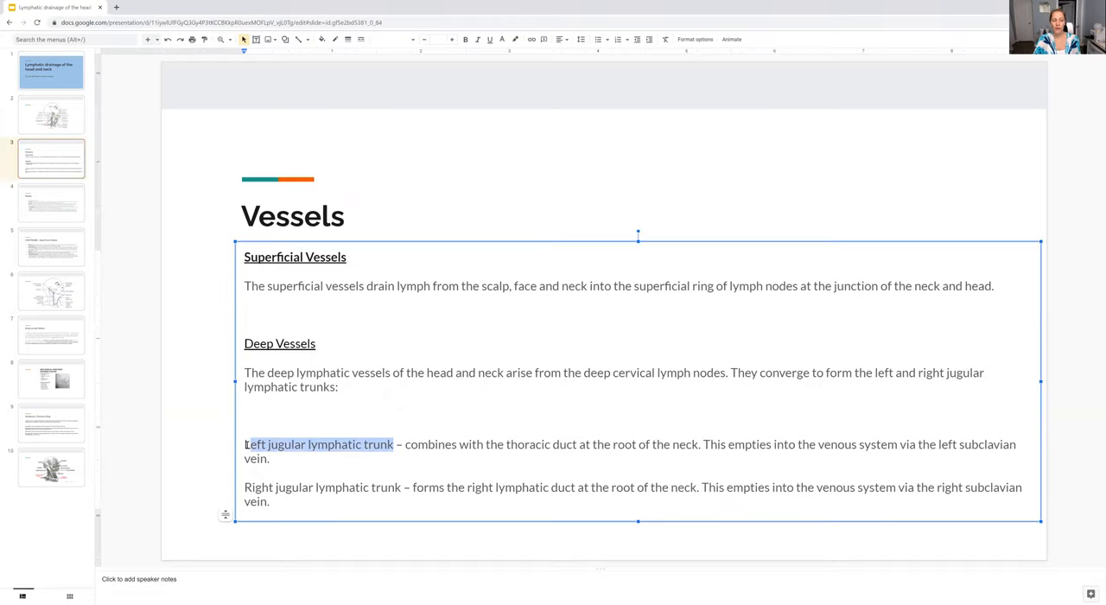
{"action": "left_click", "coordinate": [218, 408]}
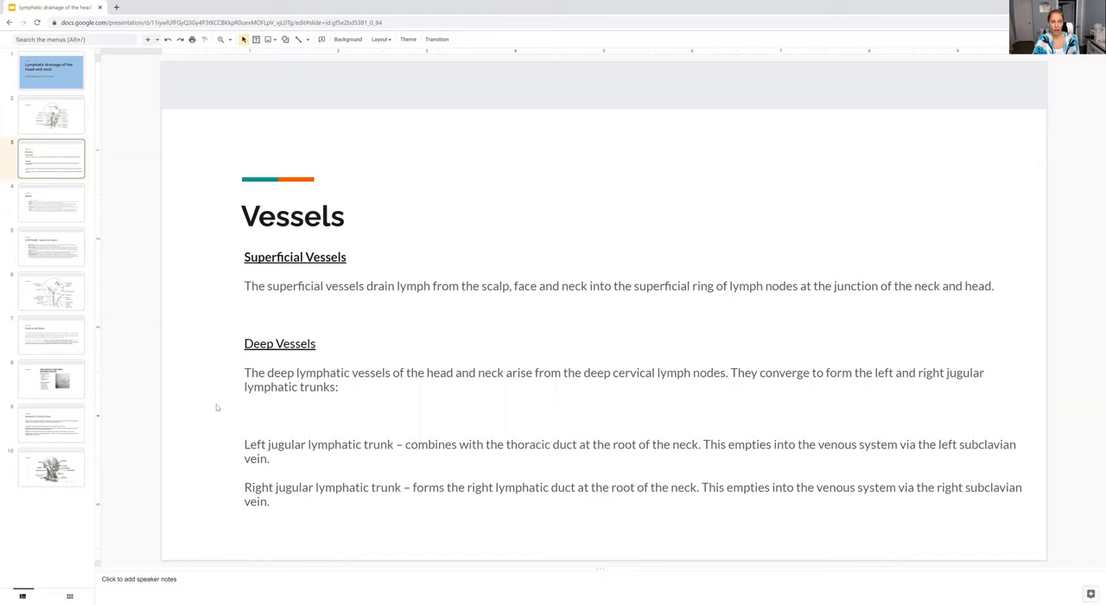
{"action": "left_click", "coordinate": [52, 114]}
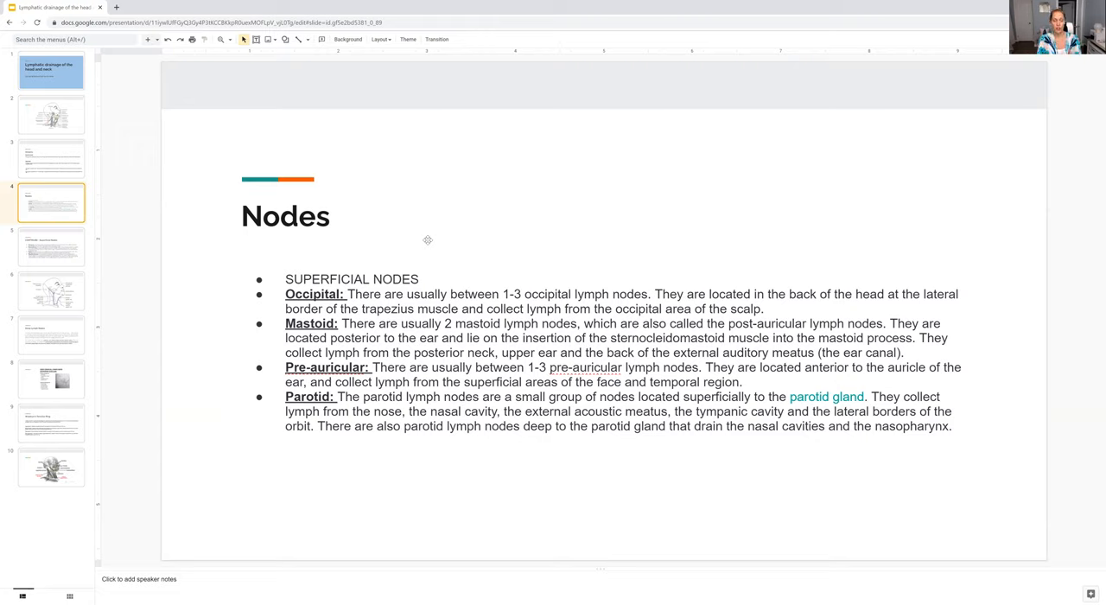
Revisit the Vessels slide, the Nodes slide and the labelled lymph node diagram
{"action": "left_click", "coordinate": [52, 159]}
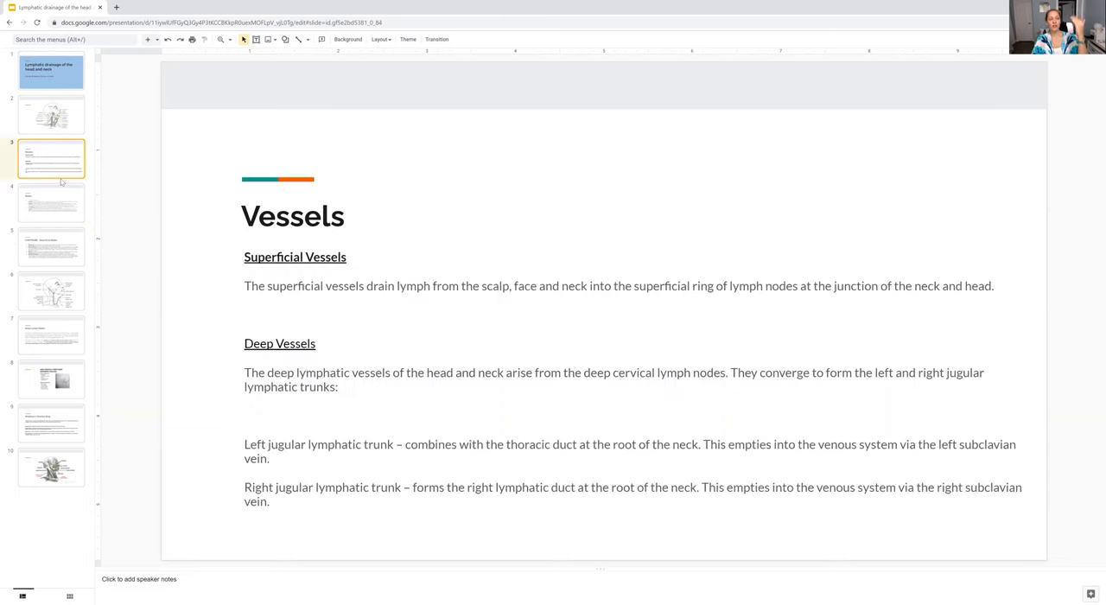
{"action": "left_click", "coordinate": [52, 200]}
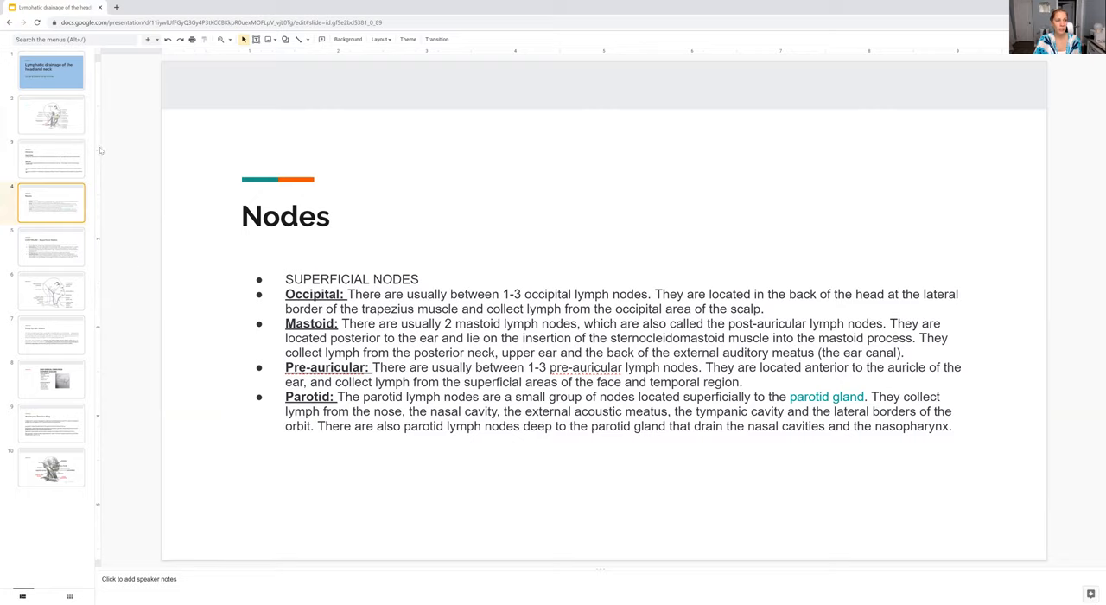
{"action": "left_click", "coordinate": [52, 114]}
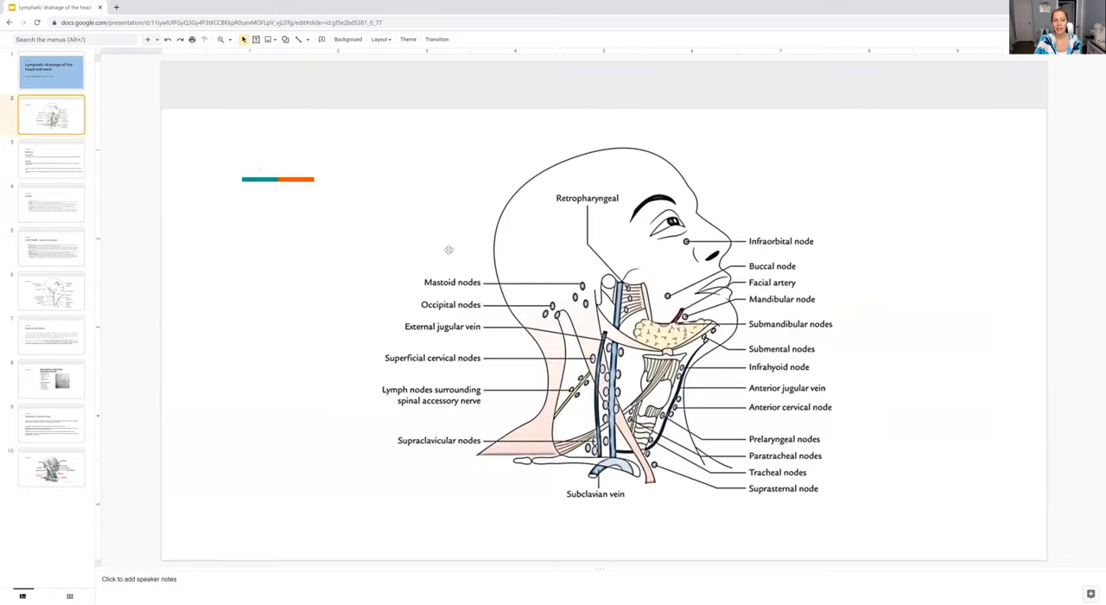
{"action": "mouse_move", "coordinate": [418, 316]}
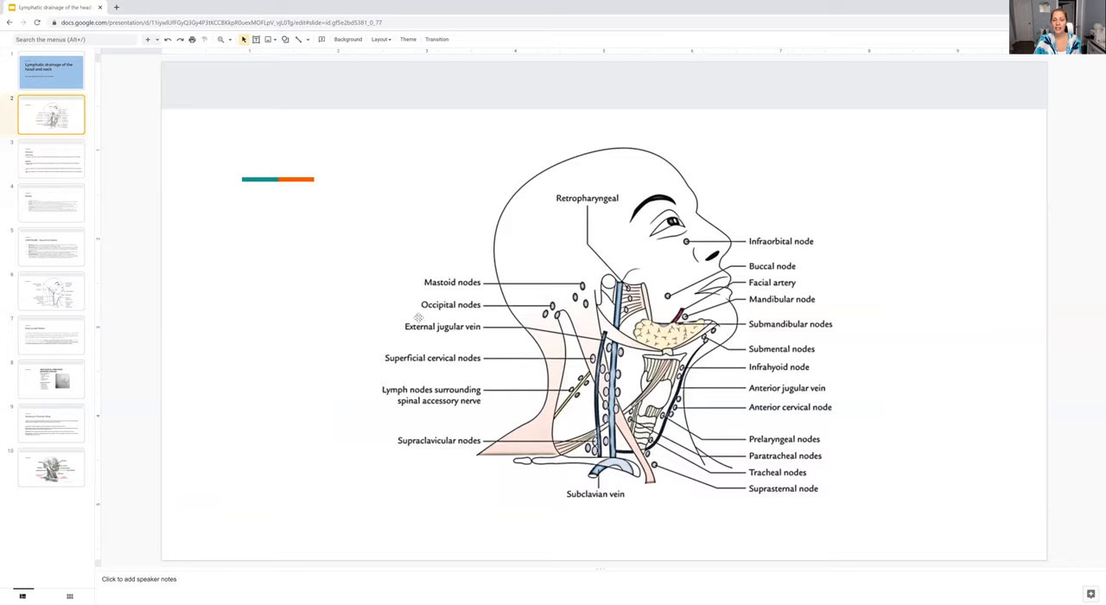
{"action": "mouse_move", "coordinate": [592, 312]}
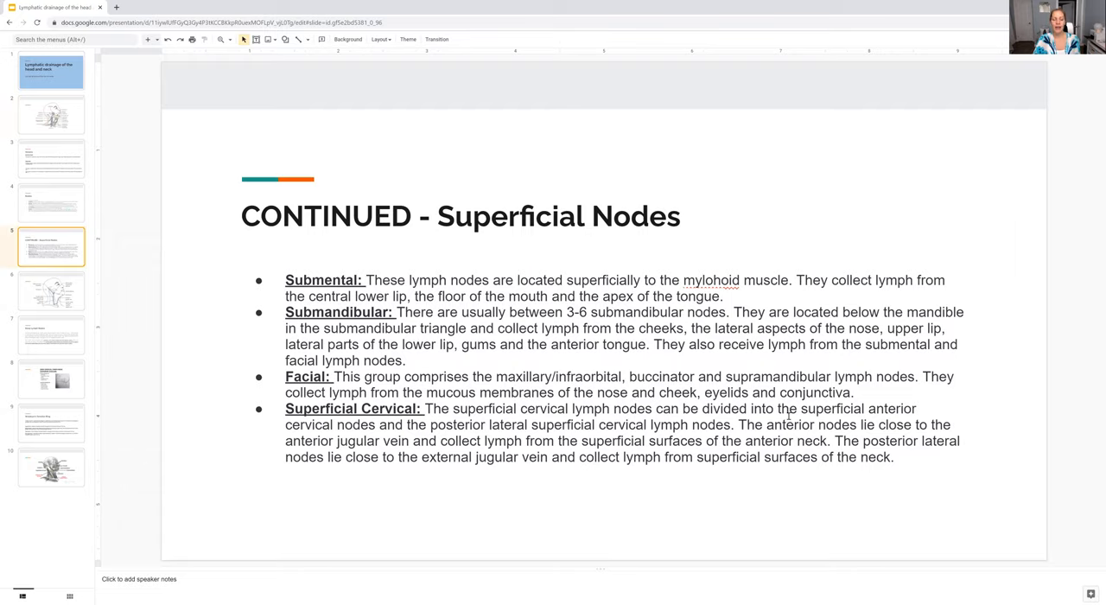
Compare the simpler superficial nodes diagram with the detailed one, ending on Deep Lymph Nodes
{"action": "left_click", "coordinate": [52, 290]}
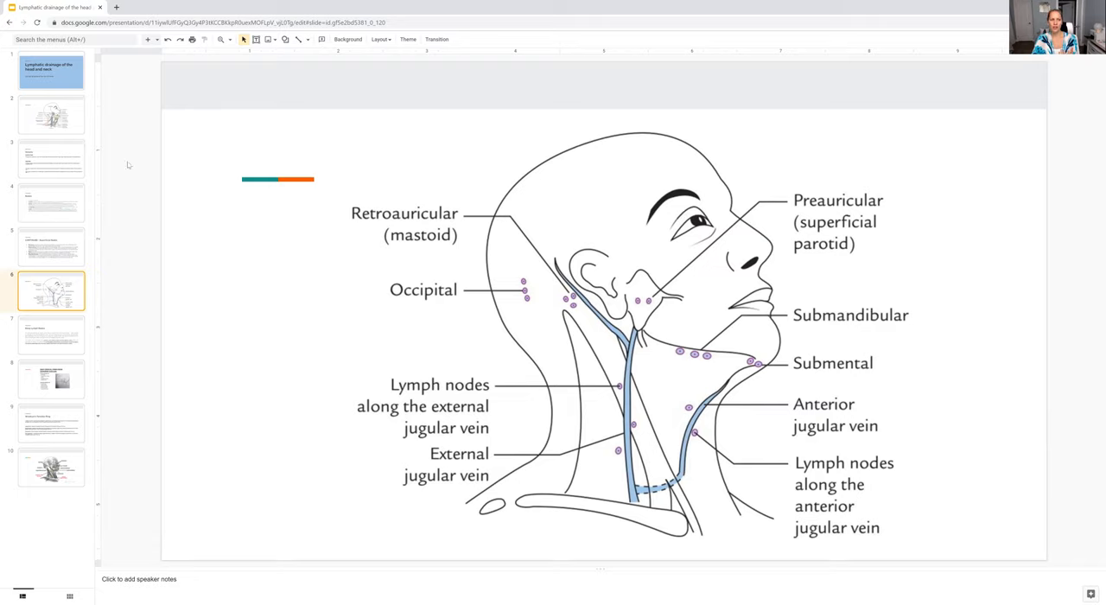
{"action": "left_click", "coordinate": [52, 114]}
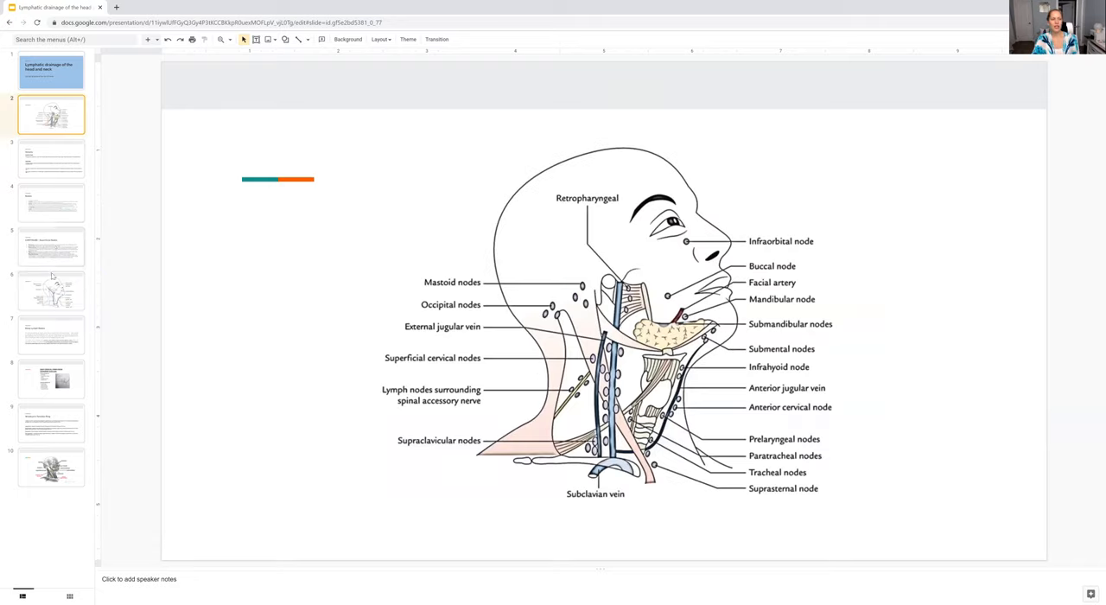
{"action": "left_click", "coordinate": [52, 335]}
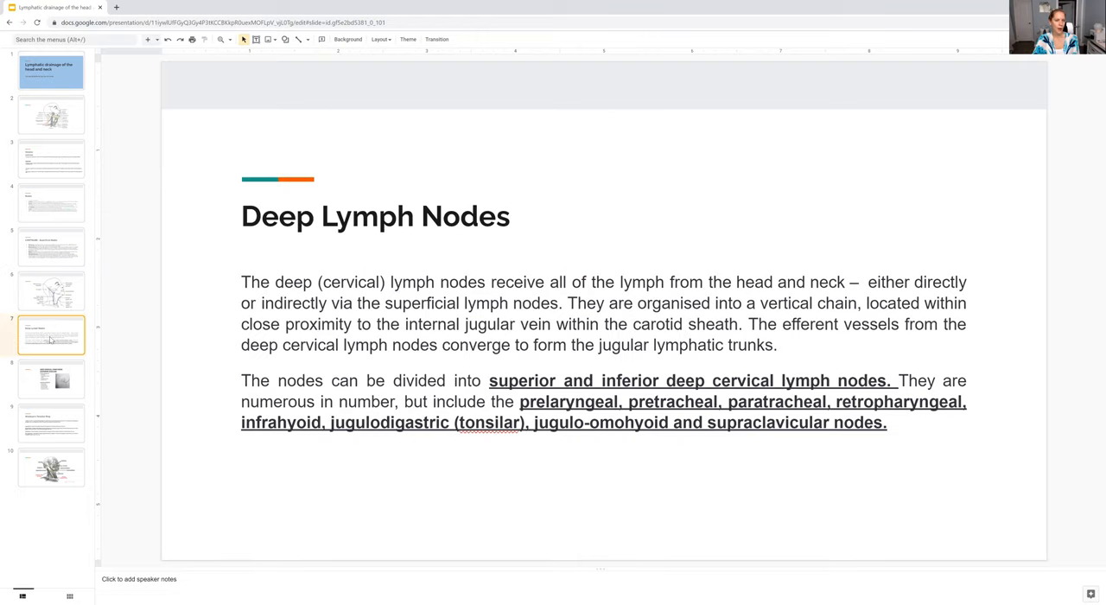
{"action": "mouse_move", "coordinate": [318, 270]}
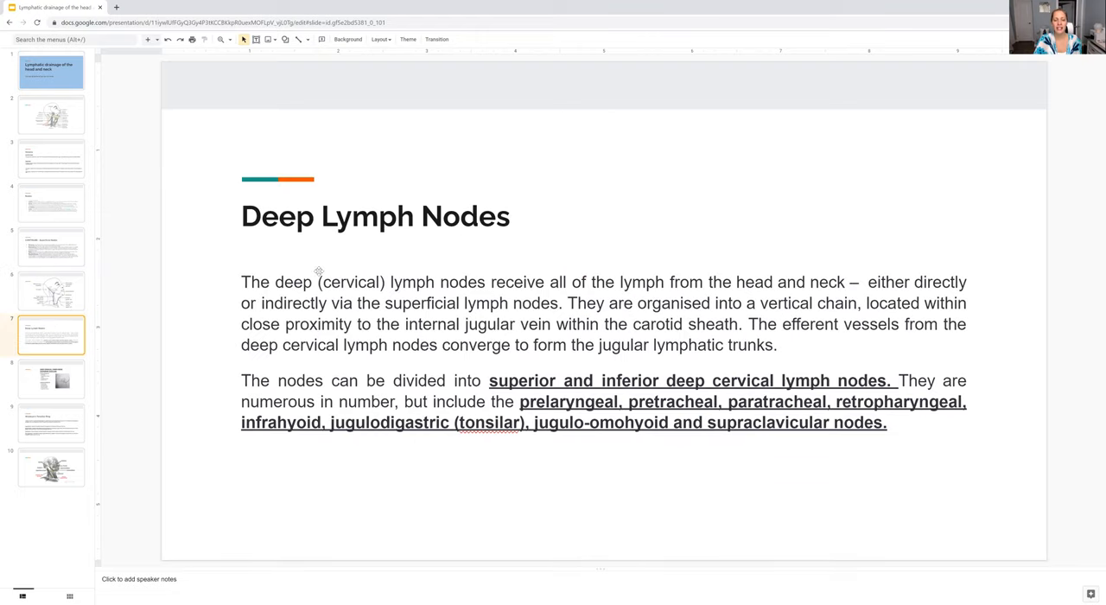
Highlight the deep cervical node list, then view the superior jugular node and Waldeyer's Tonsillar Ring slides
{"action": "left_click_drag", "start_coordinate": [519, 401], "coordinate": [739, 401]}
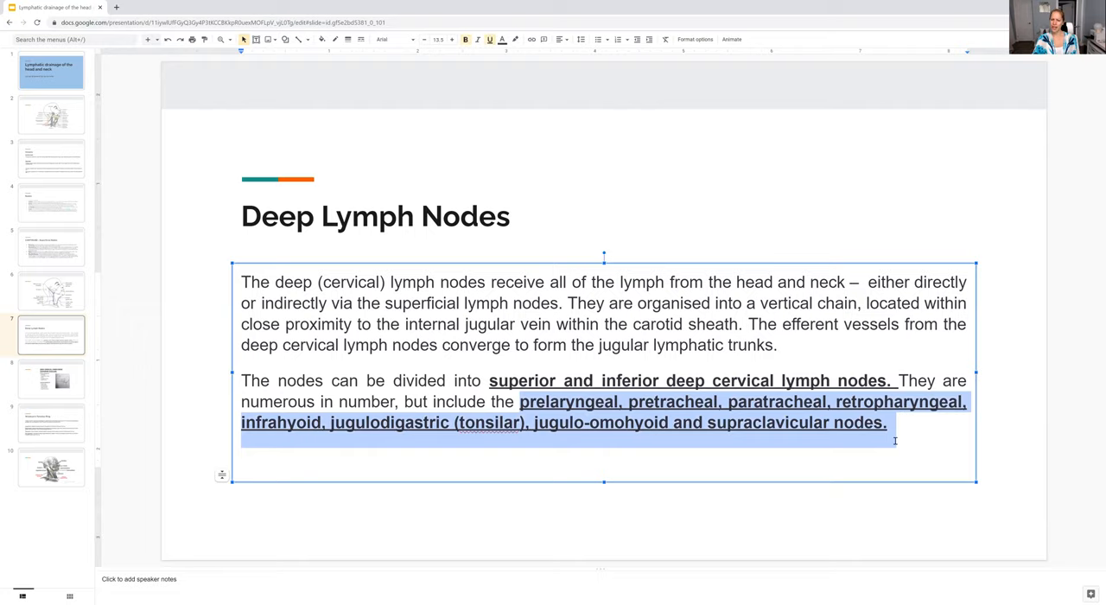
{"action": "left_click", "coordinate": [603, 519]}
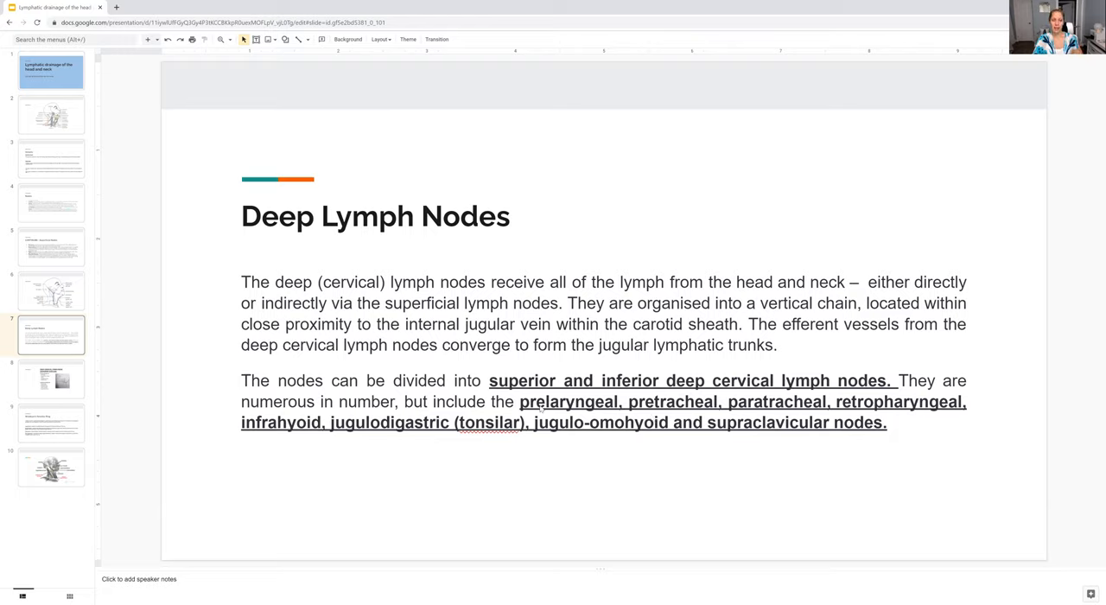
{"action": "mouse_move", "coordinate": [490, 298]}
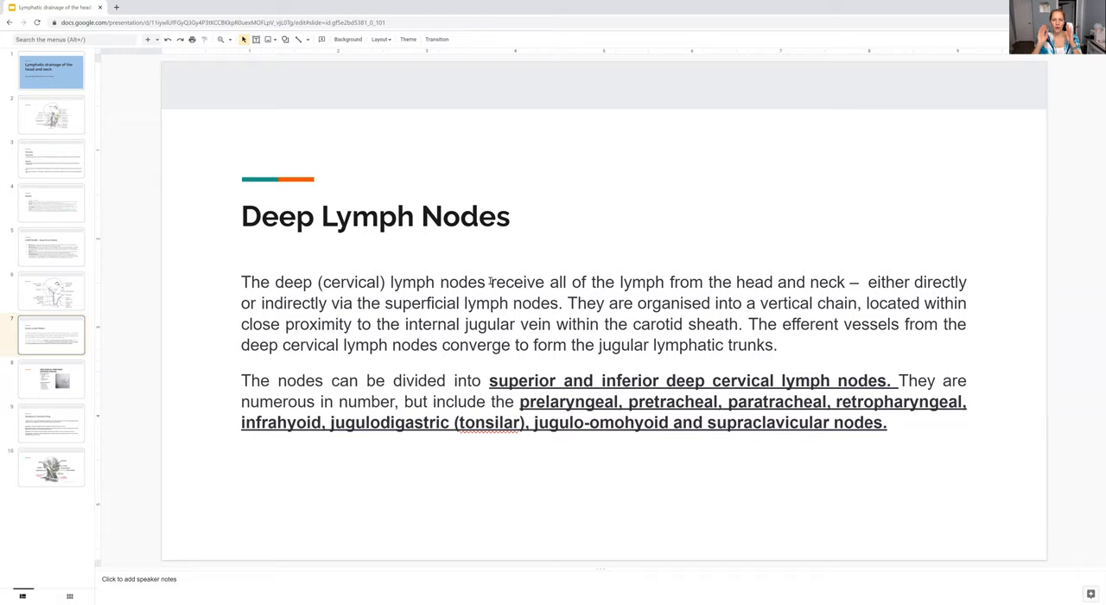
{"action": "mouse_move", "coordinate": [449, 441]}
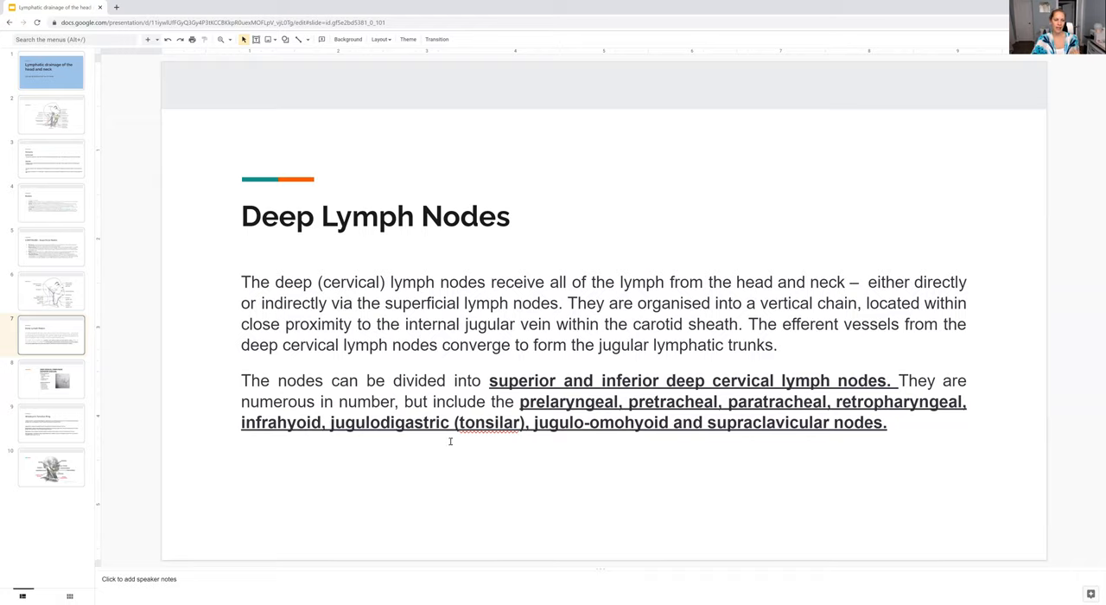
{"action": "left_click", "coordinate": [51, 379]}
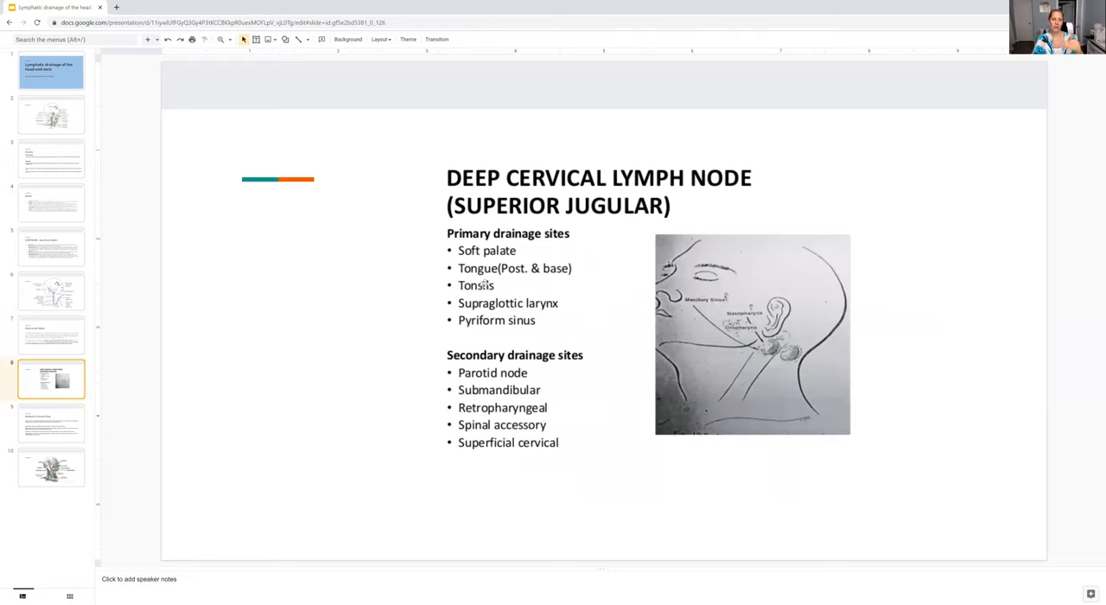
{"action": "left_click", "coordinate": [50, 424]}
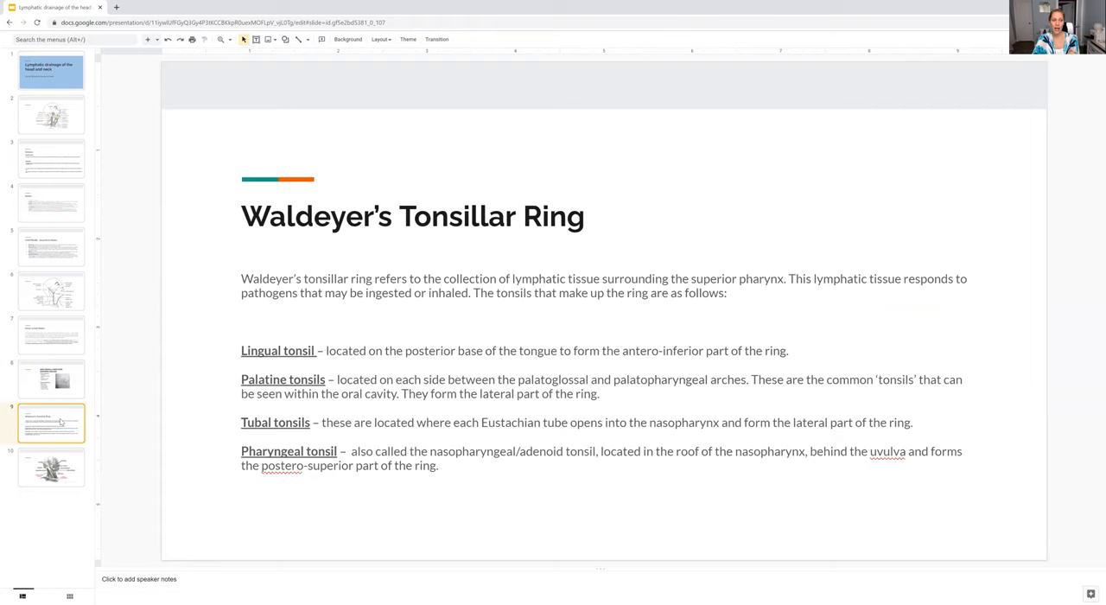
{"action": "mouse_move", "coordinate": [550, 349]}
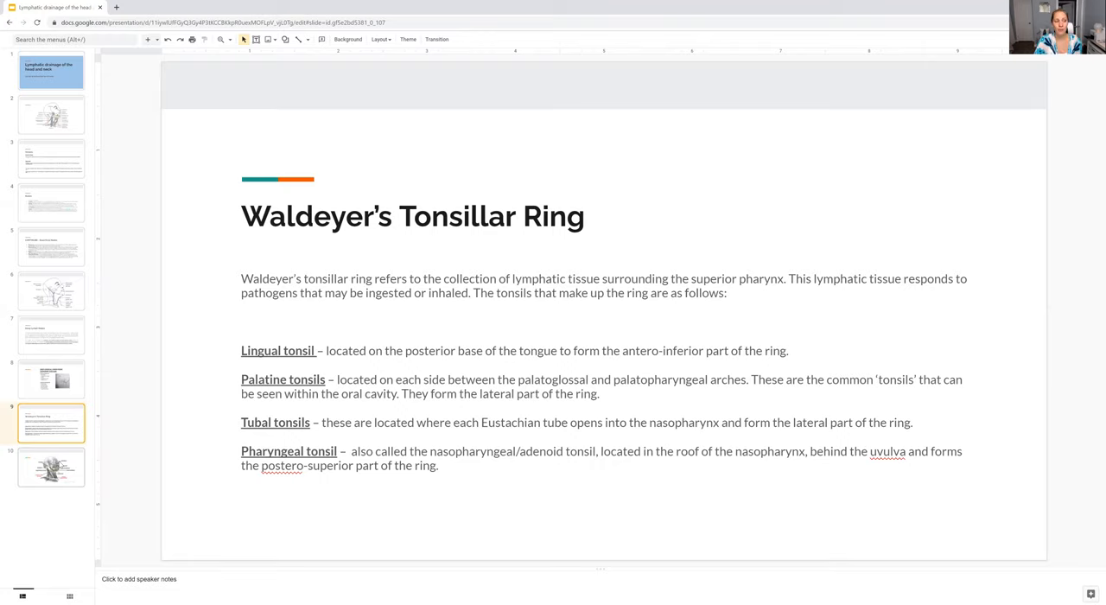
View the final labelled head and neck diagram, then return to the title slide
{"action": "left_click", "coordinate": [52, 467]}
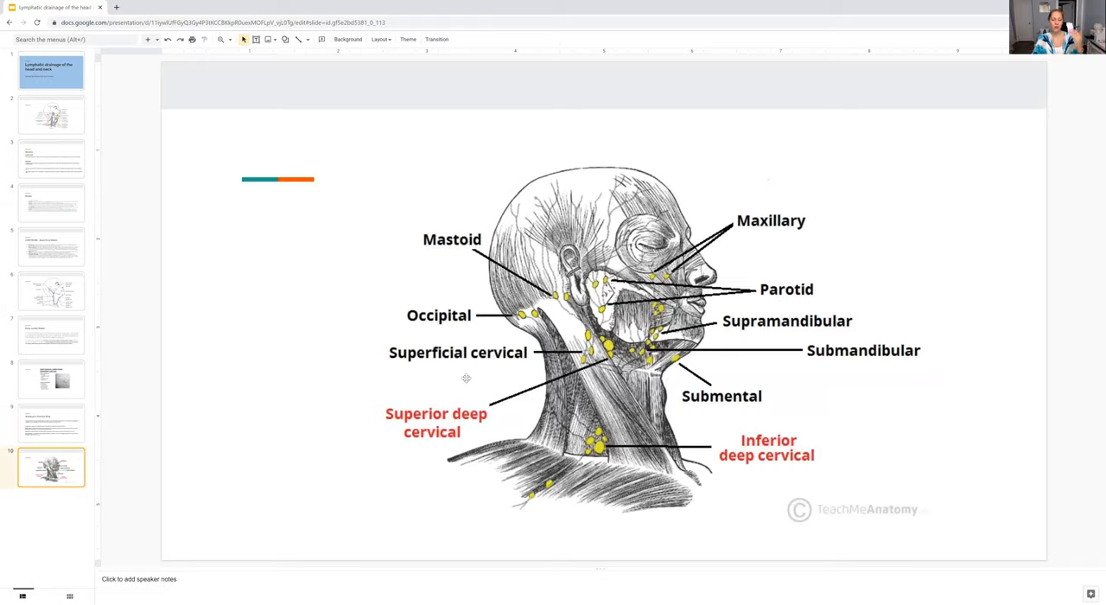
{"action": "left_click", "coordinate": [51, 69]}
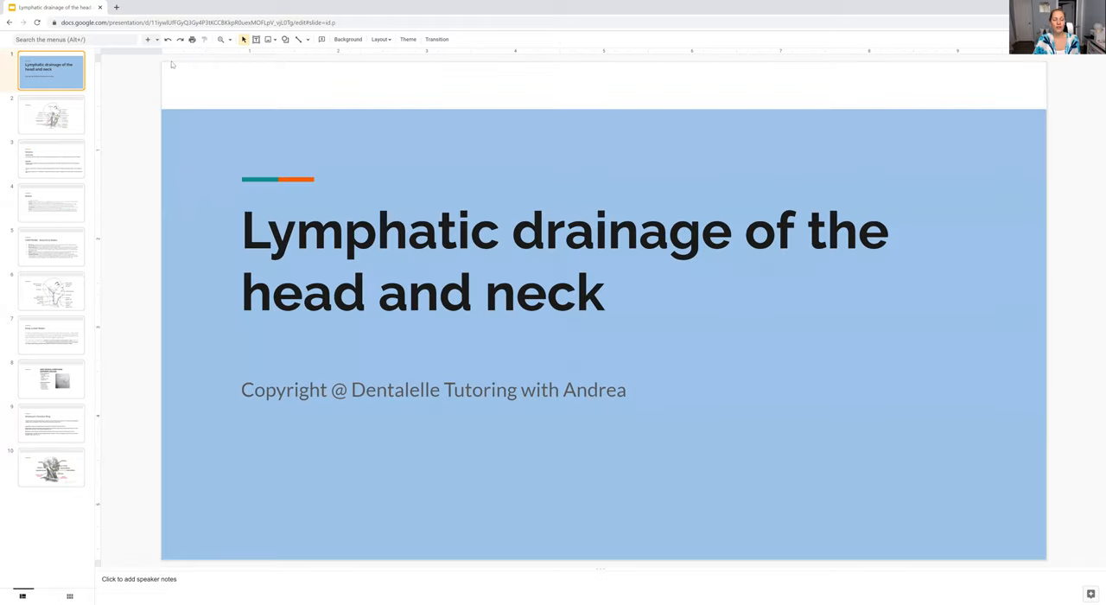
{"action": "mouse_move", "coordinate": [874, 82]}
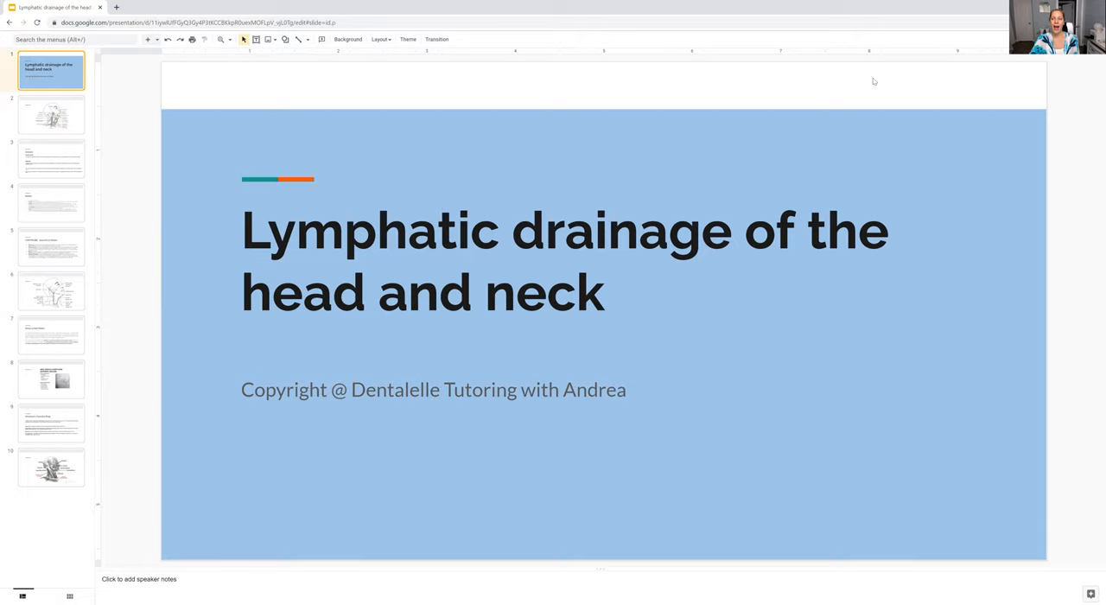
{"action": "mouse_move", "coordinate": [1081, 59]}
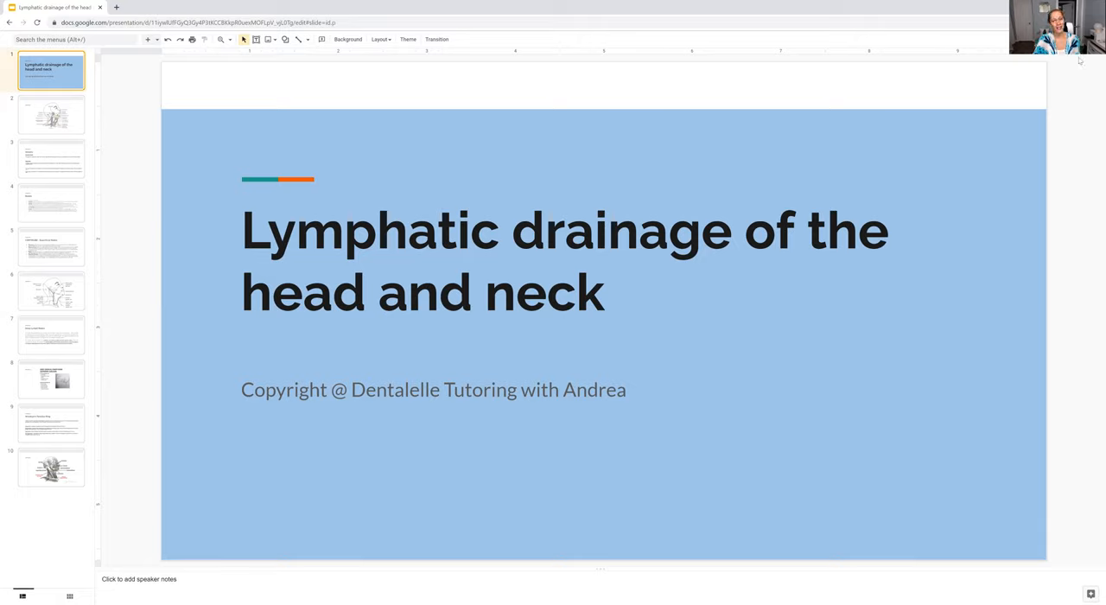